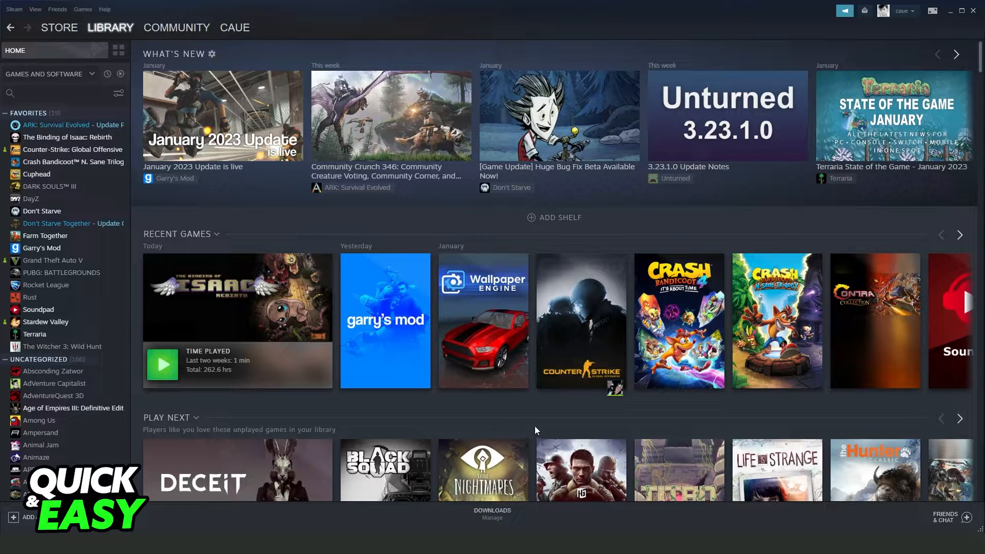
- Open the account's profile from the top nav and view its list of five groups
left_click(235, 27)
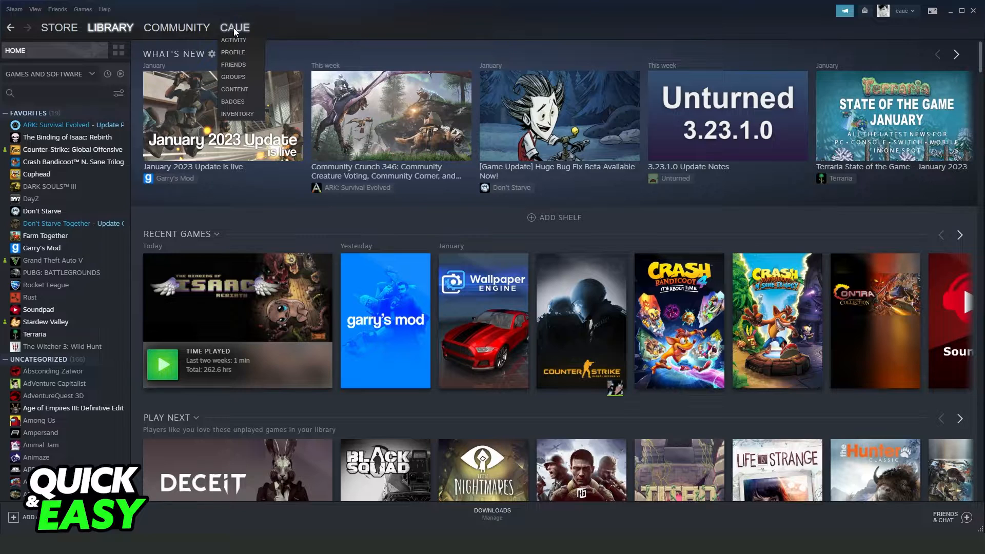
left_click(395, 13)
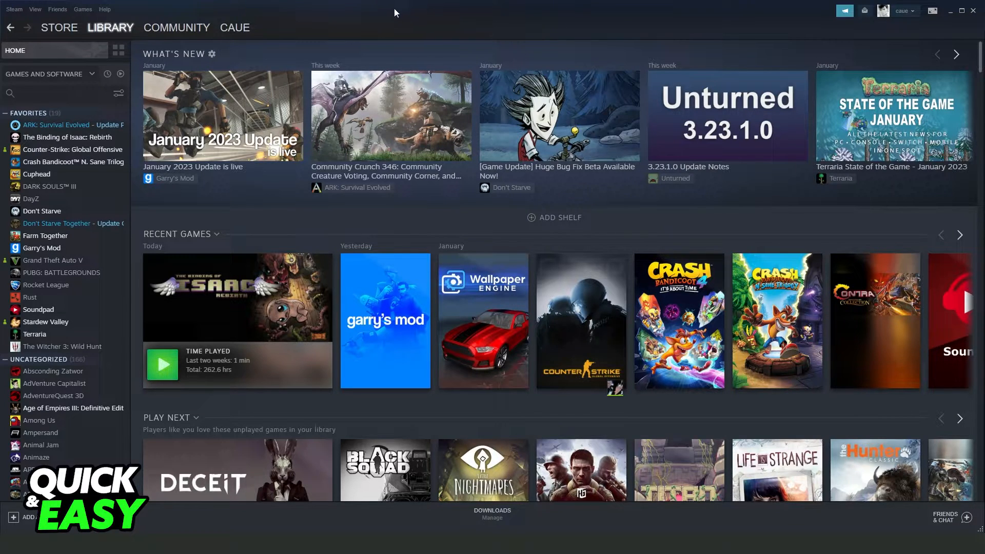
left_click(235, 27)
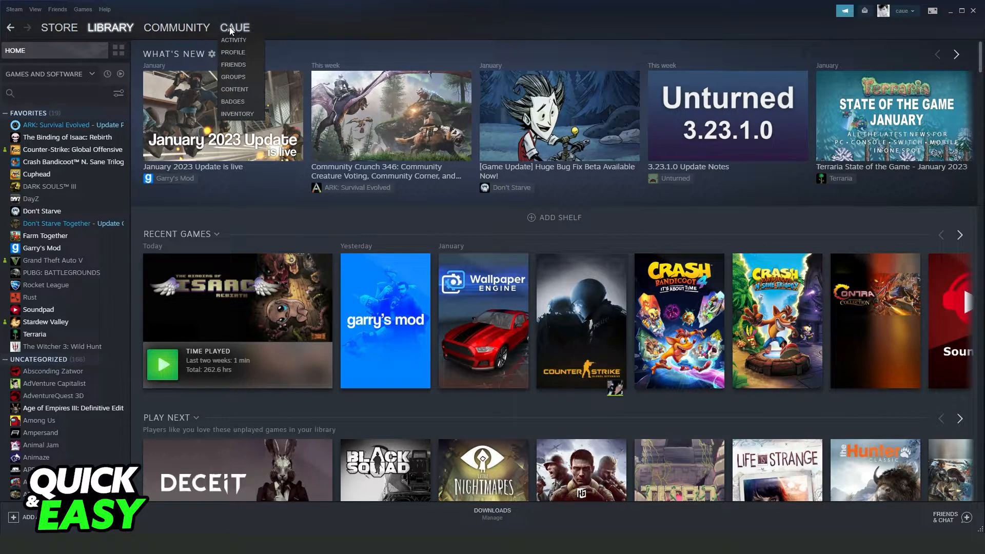
left_click(232, 51)
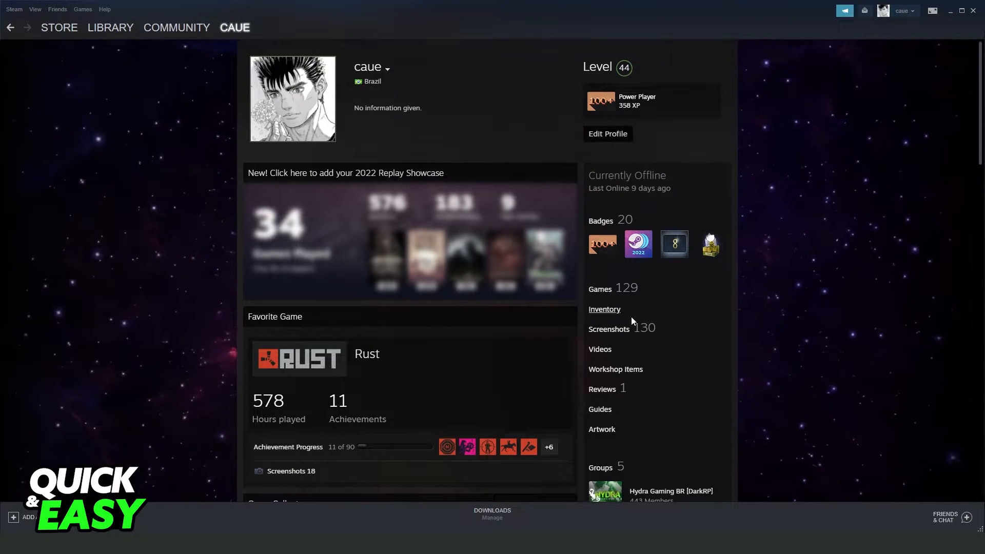
scroll("down", 3)
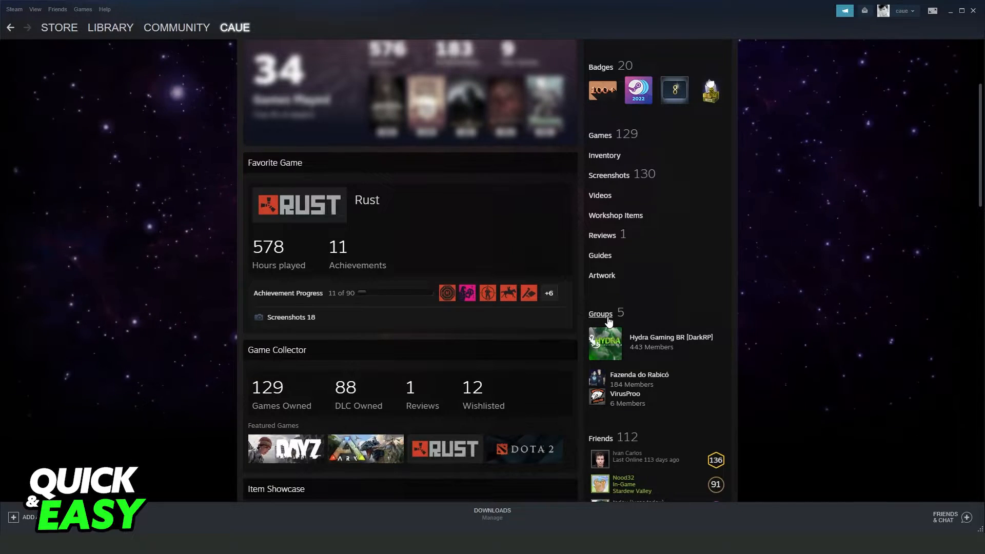
left_click(600, 314)
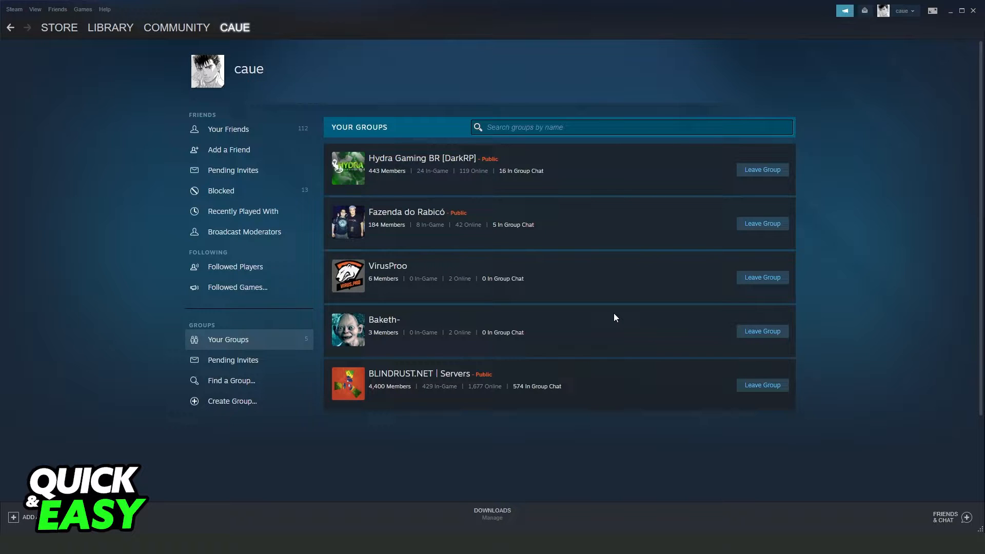
mouse_move(330, 438)
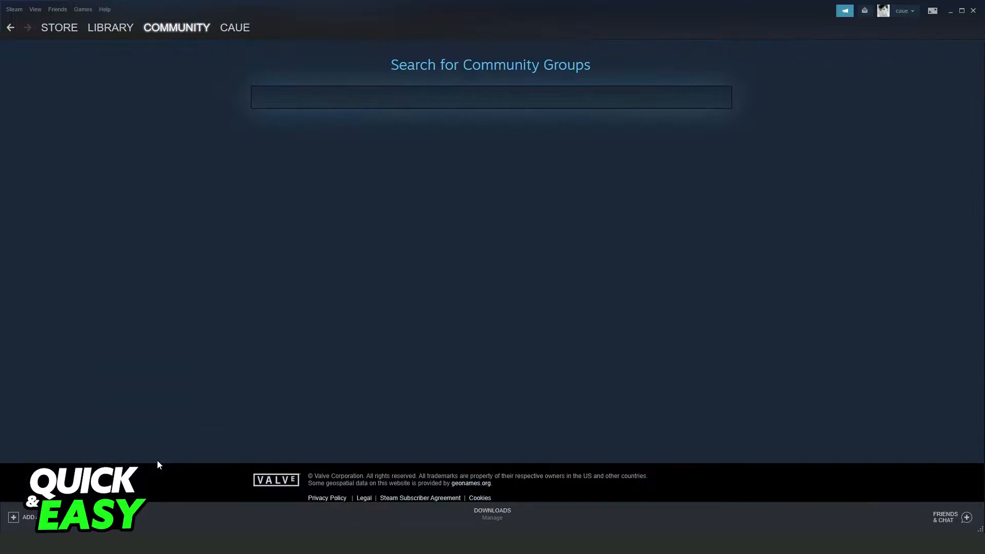
mouse_move(584, 219)
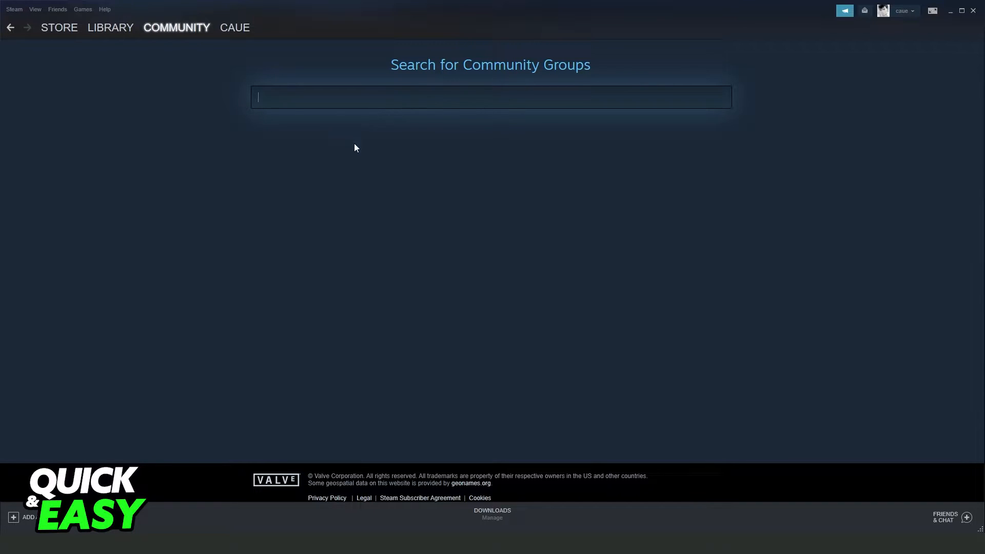
- Return to the Library and launch Counter-Strike: Global Offensive
left_click(109, 27)
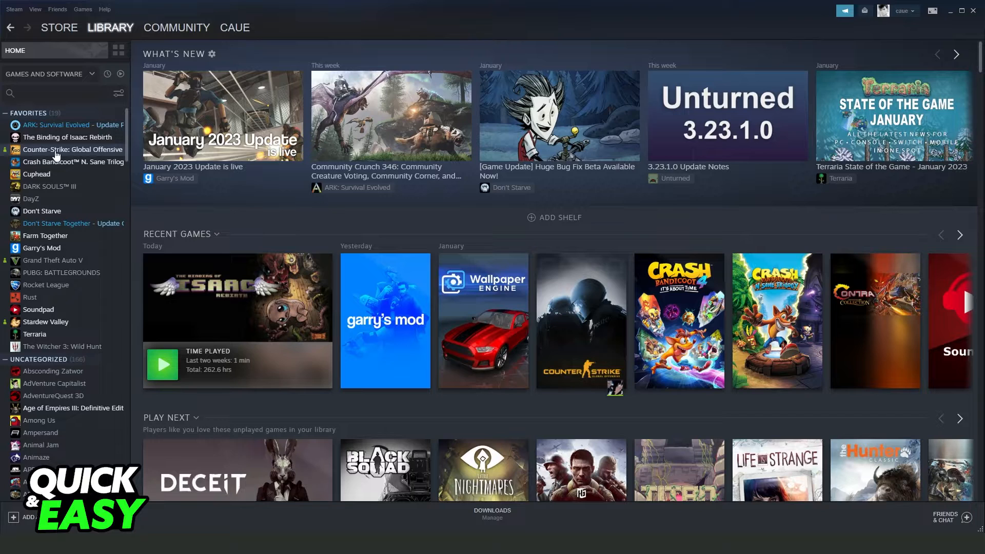
left_click(72, 149)
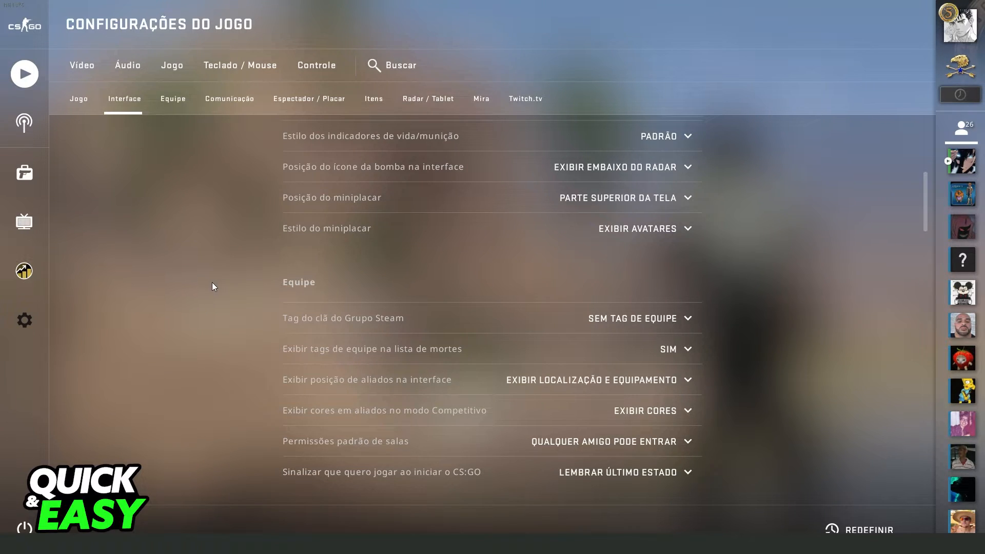
mouse_move(24, 320)
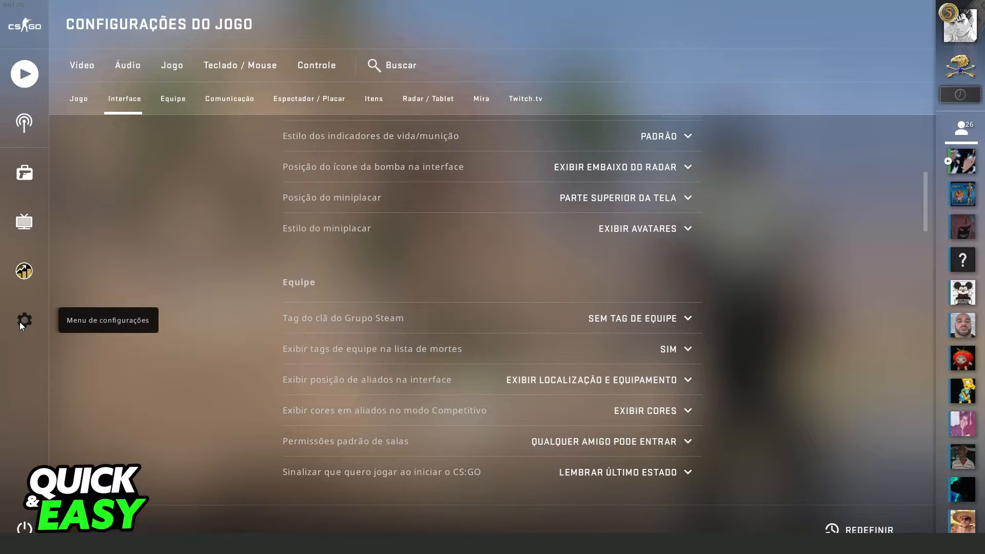
scroll("down", 3)
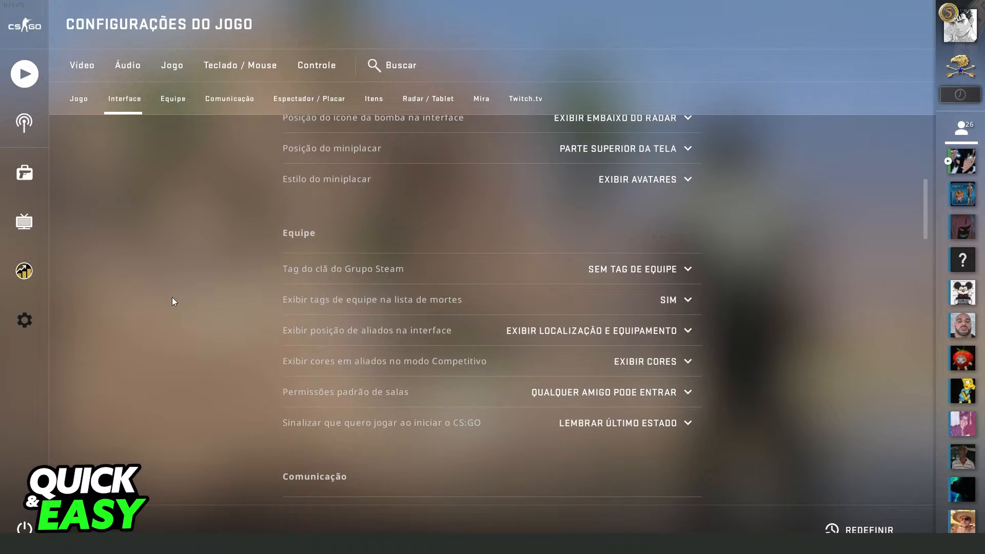
mouse_move(175, 298)
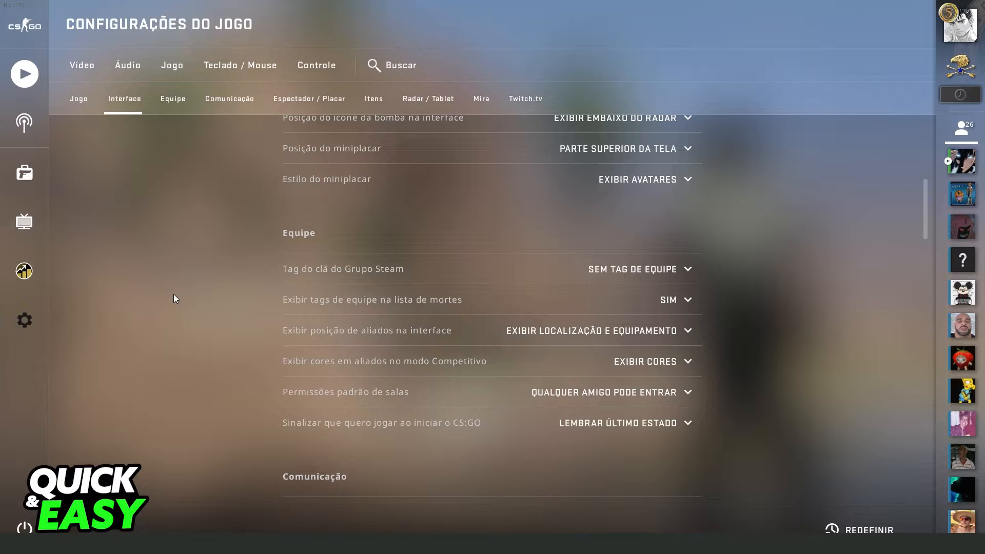
mouse_move(307, 239)
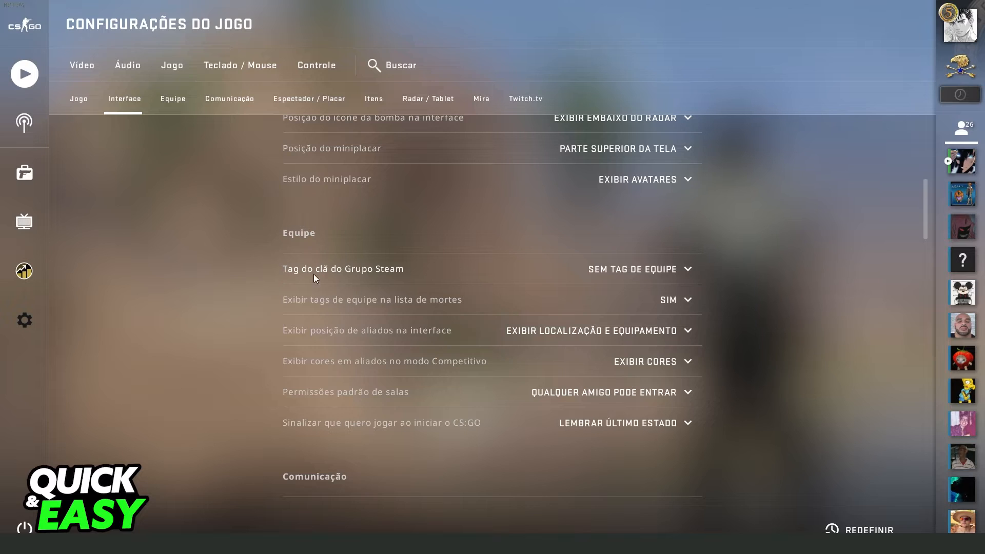
- Choose BlindRust as the Steam group clan tag, then switch to 'Sem tag de equipe'
left_click(640, 269)
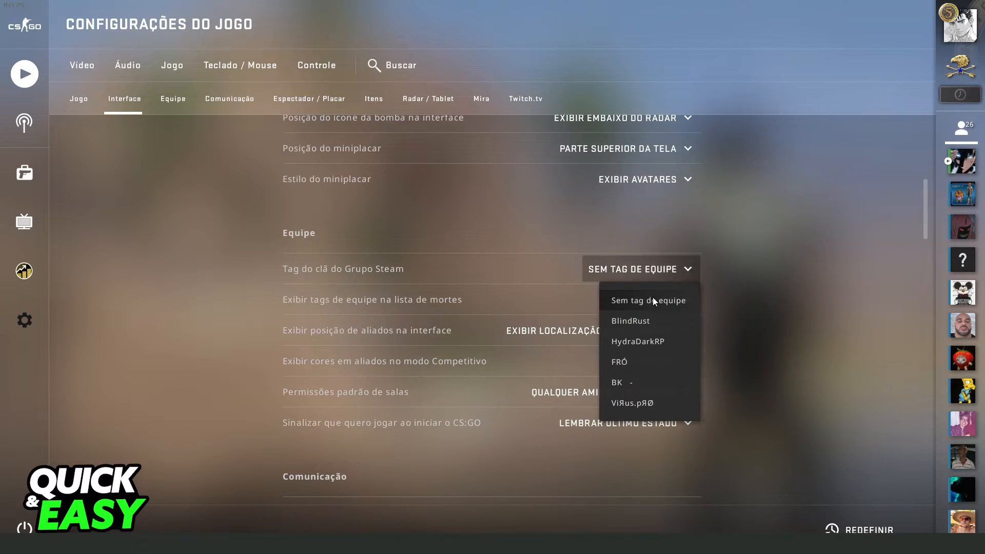
mouse_move(620, 323)
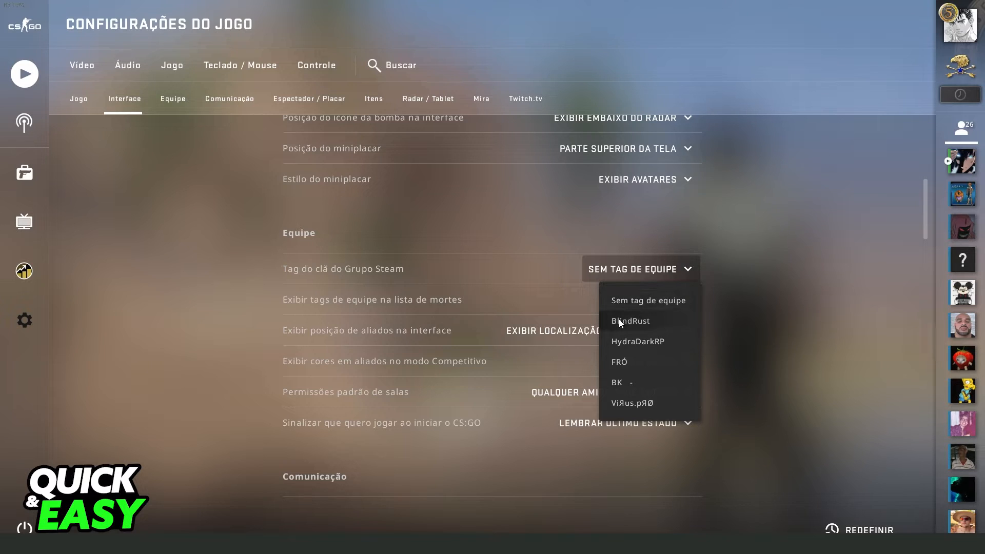
left_click(629, 320)
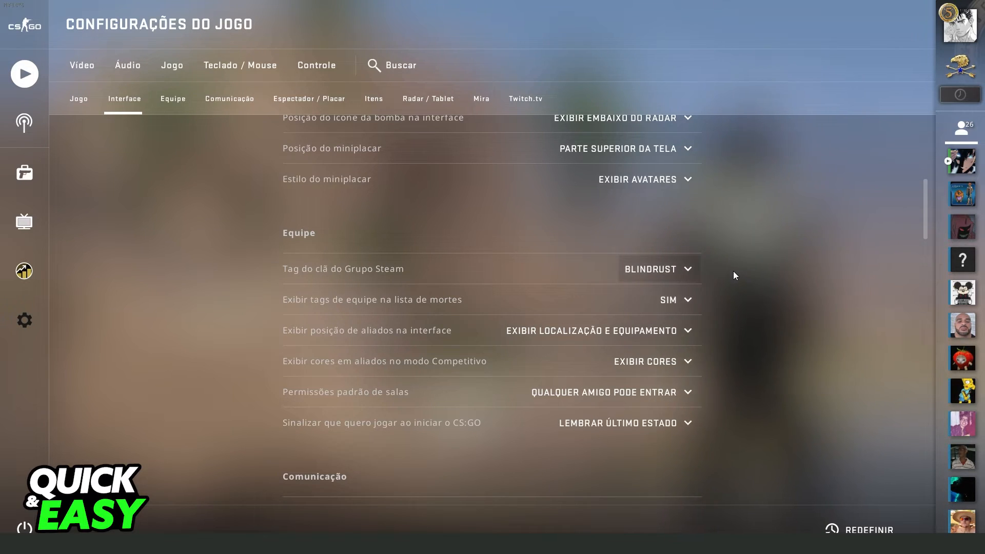
left_click(659, 268)
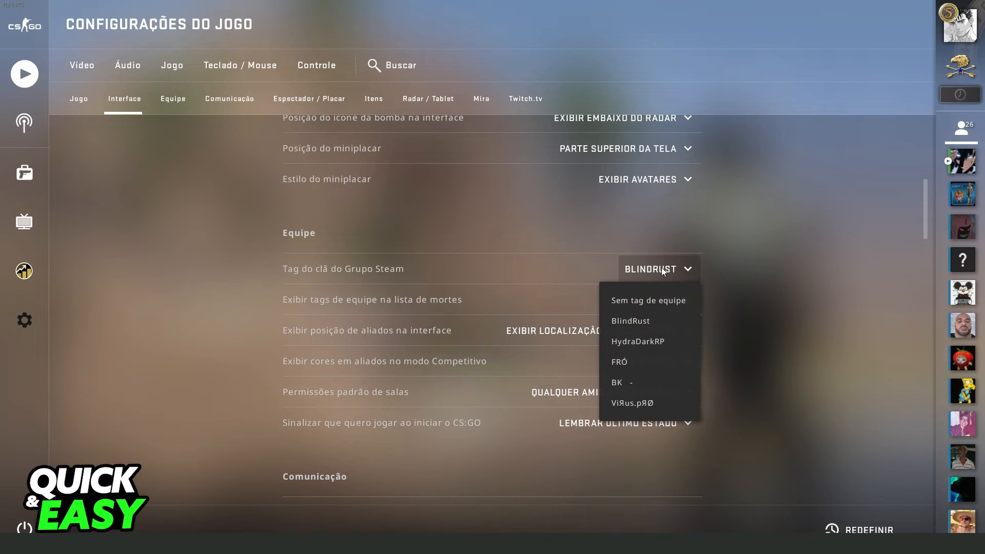
left_click(647, 300)
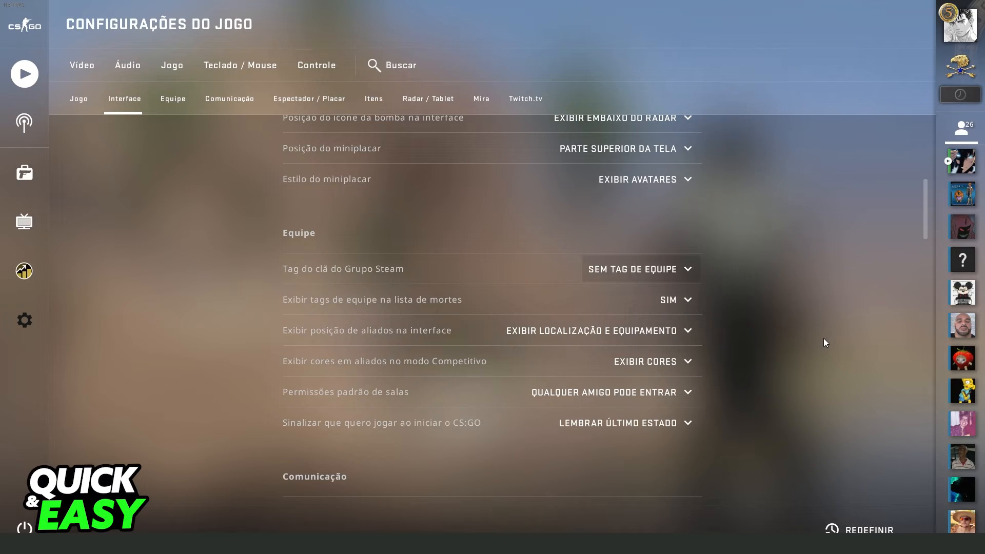